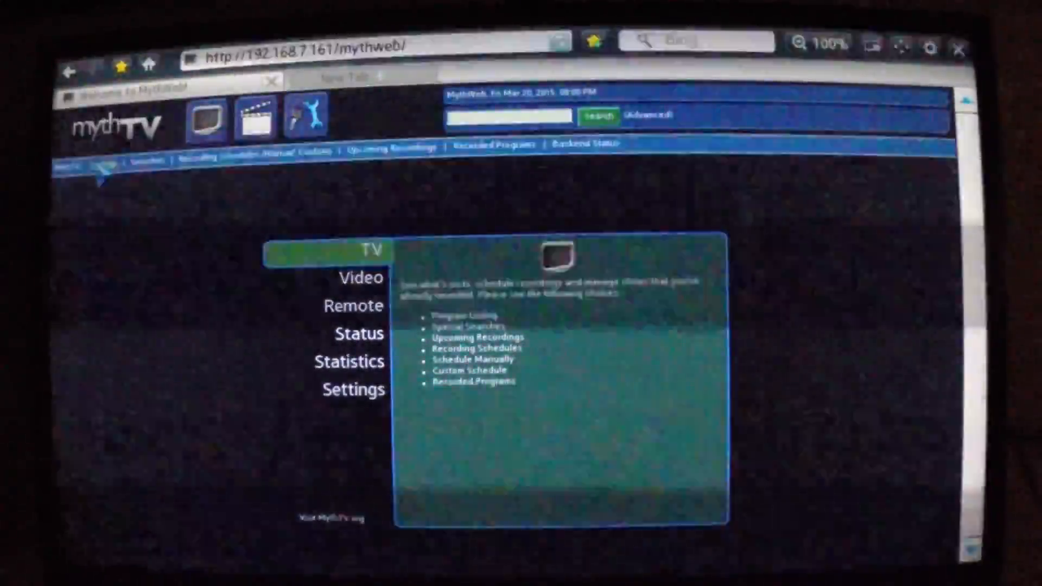
Open the TV section from the MythWeb home page
click(368, 251)
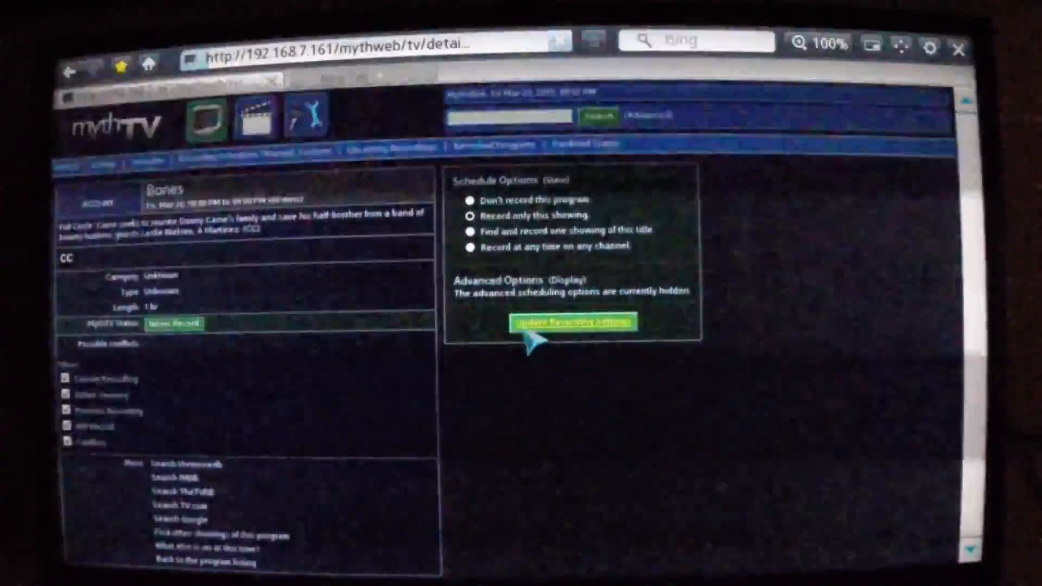
Save 'Record only this showing' for the Bones episode and confirm the recording settings
click(575, 322)
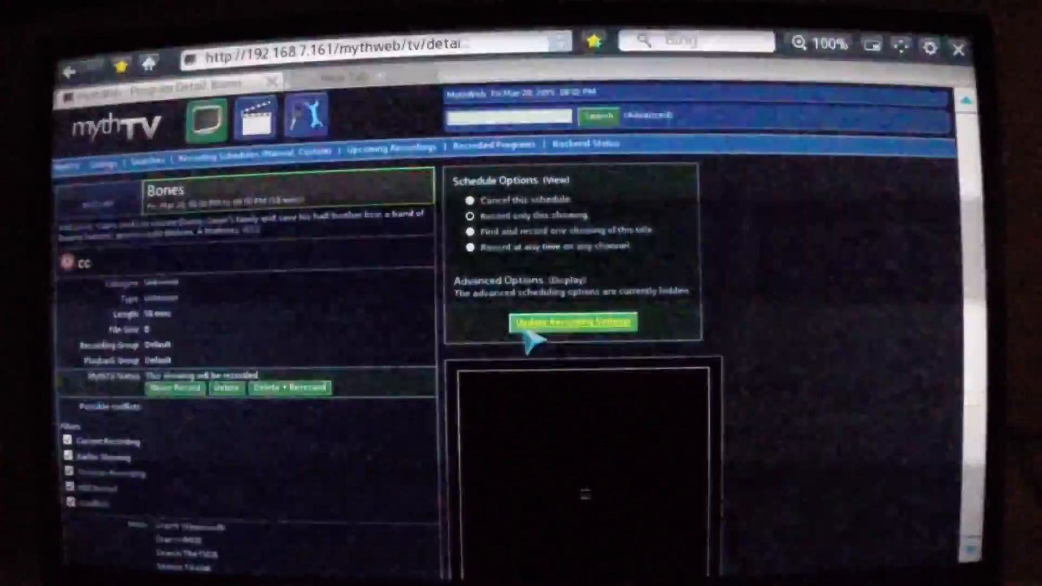
click(579, 322)
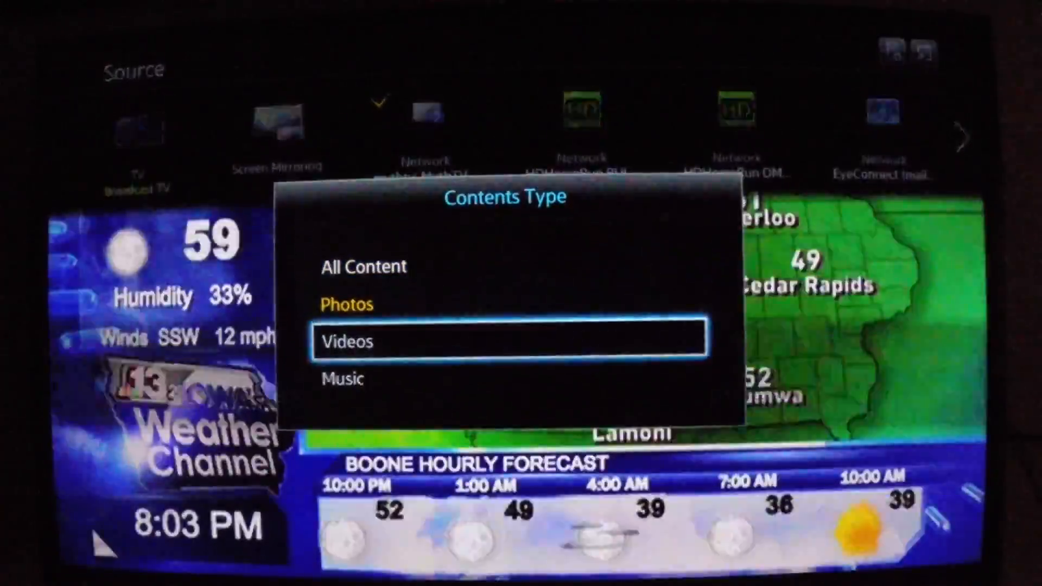
Choose Videos as the content type for the MythTV network source
click(510, 341)
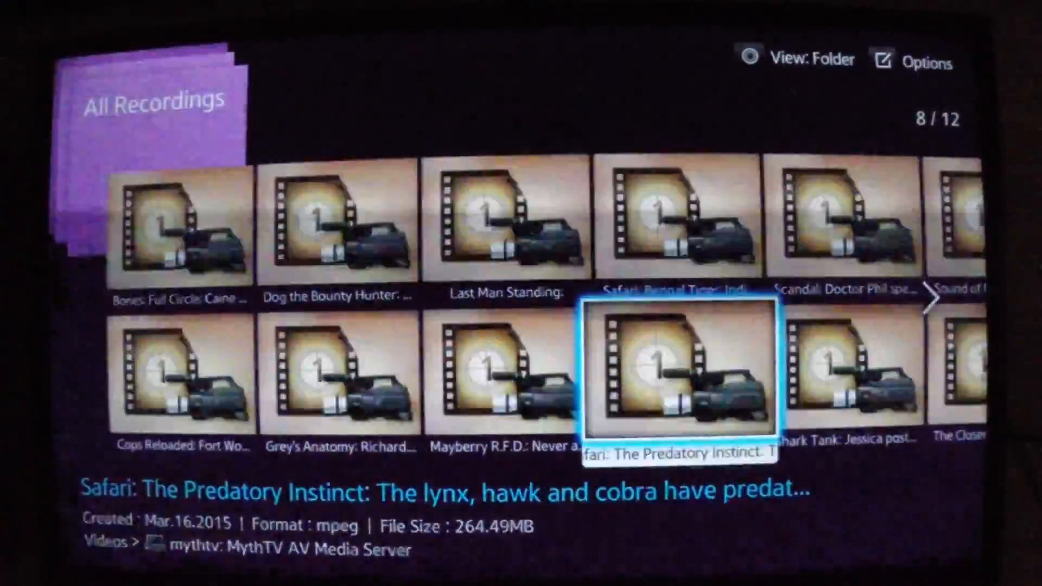
Move across the All Recordings thumbnails to the Shark Tank recording
scroll(right, 3)
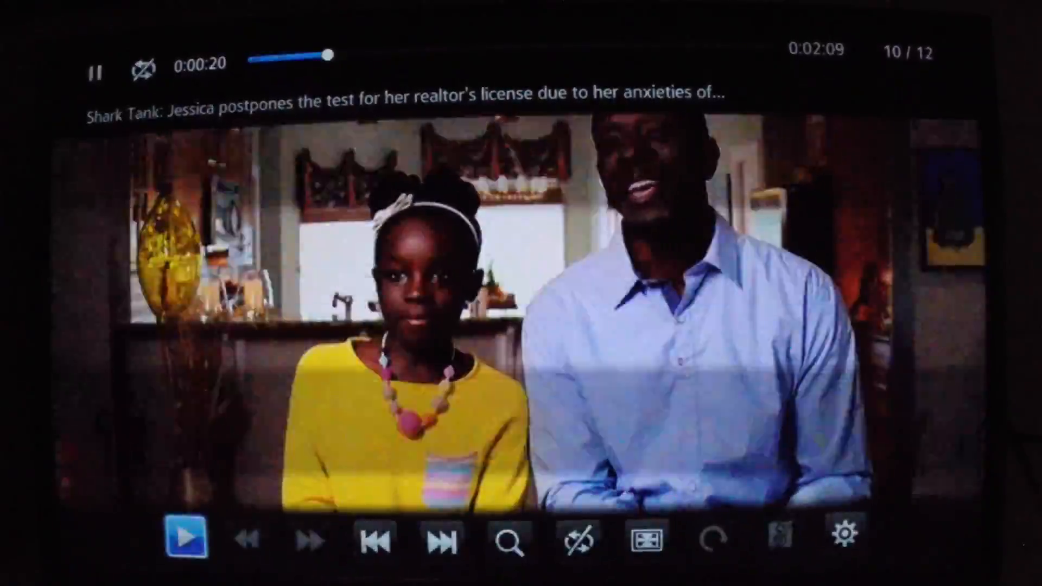
Pause and resume Shark Tank playback, then hide the controls for full-screen viewing
click(189, 539)
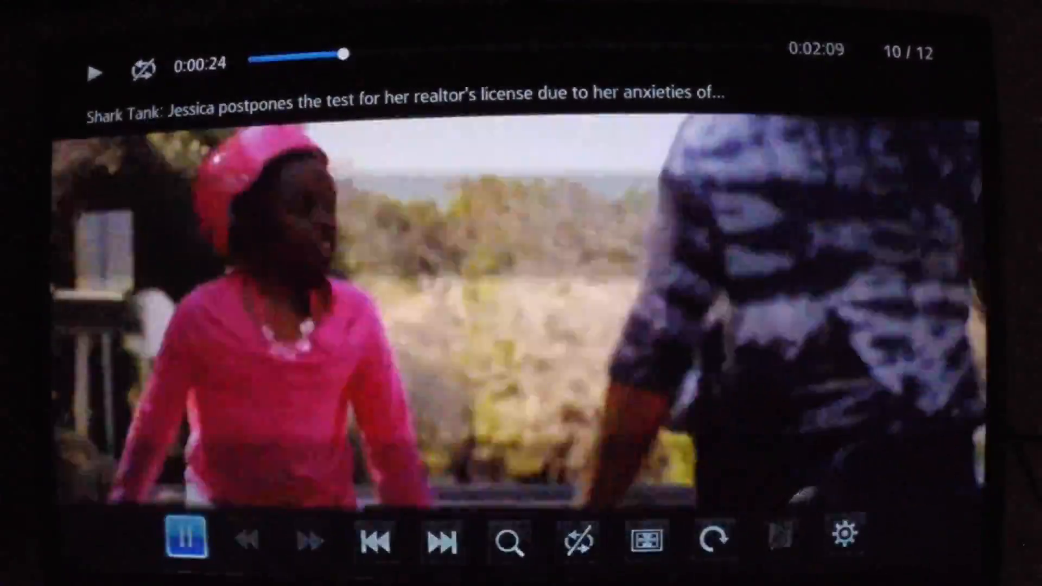
click(186, 539)
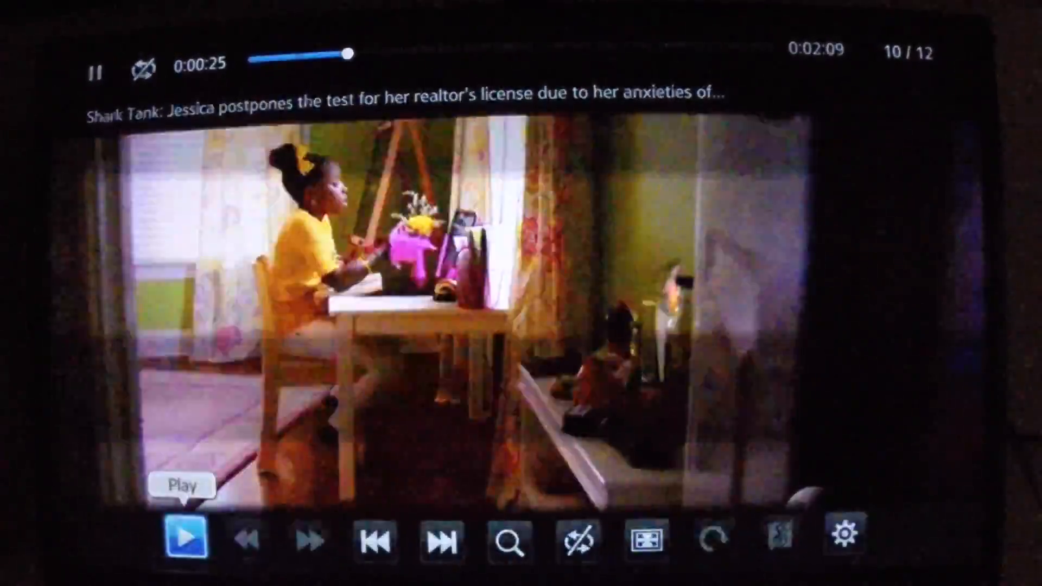
click(186, 539)
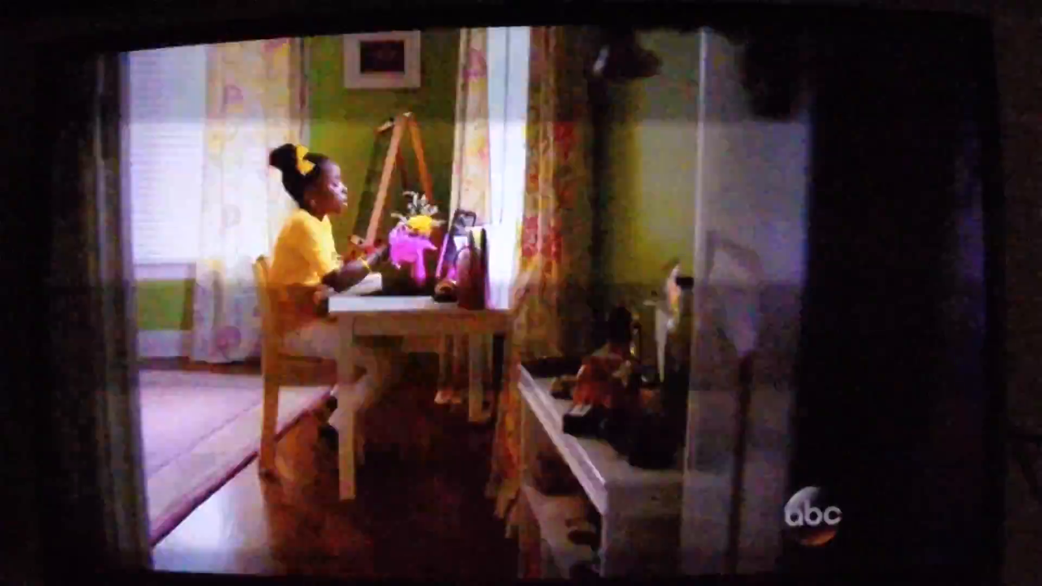